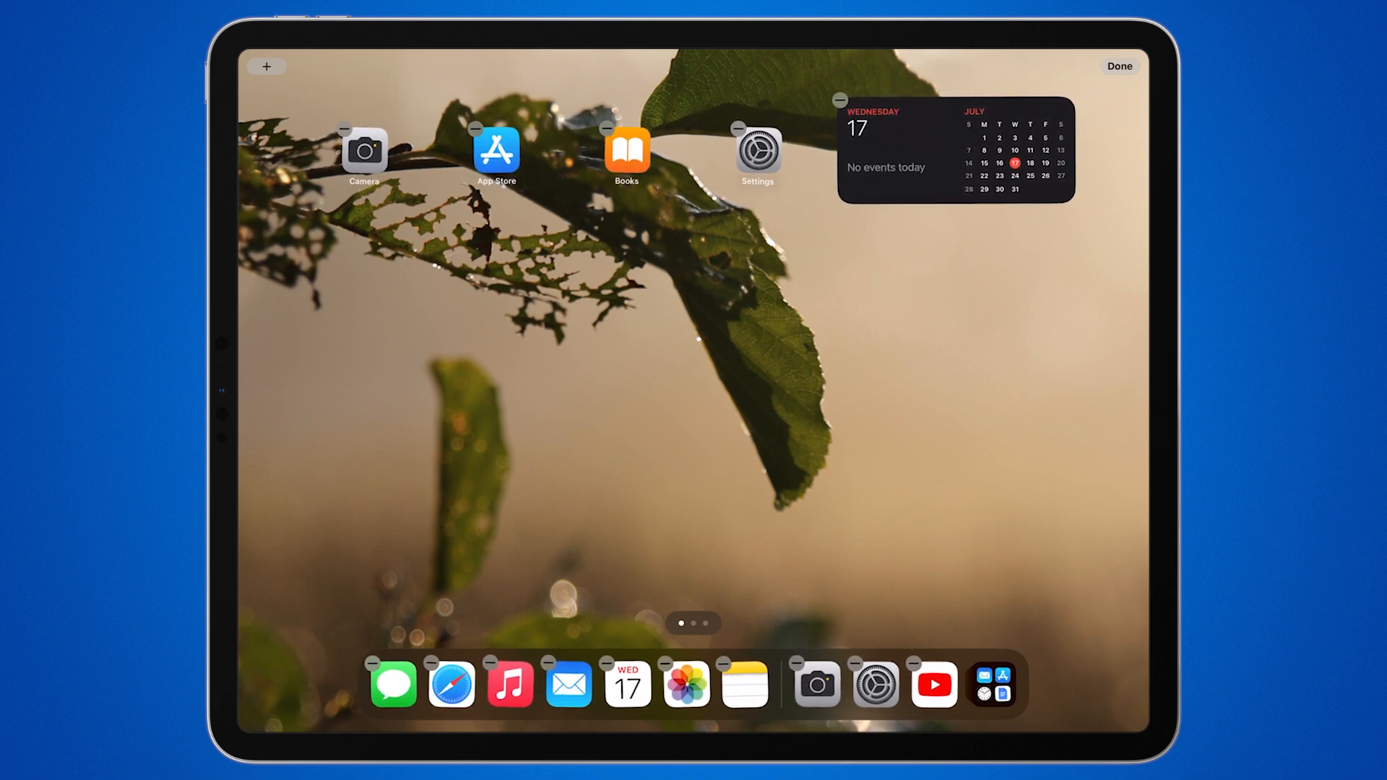
# Search the widget gallery for 'Weat' to surface the Weather Forecast widget.
pyautogui.click(266, 67)
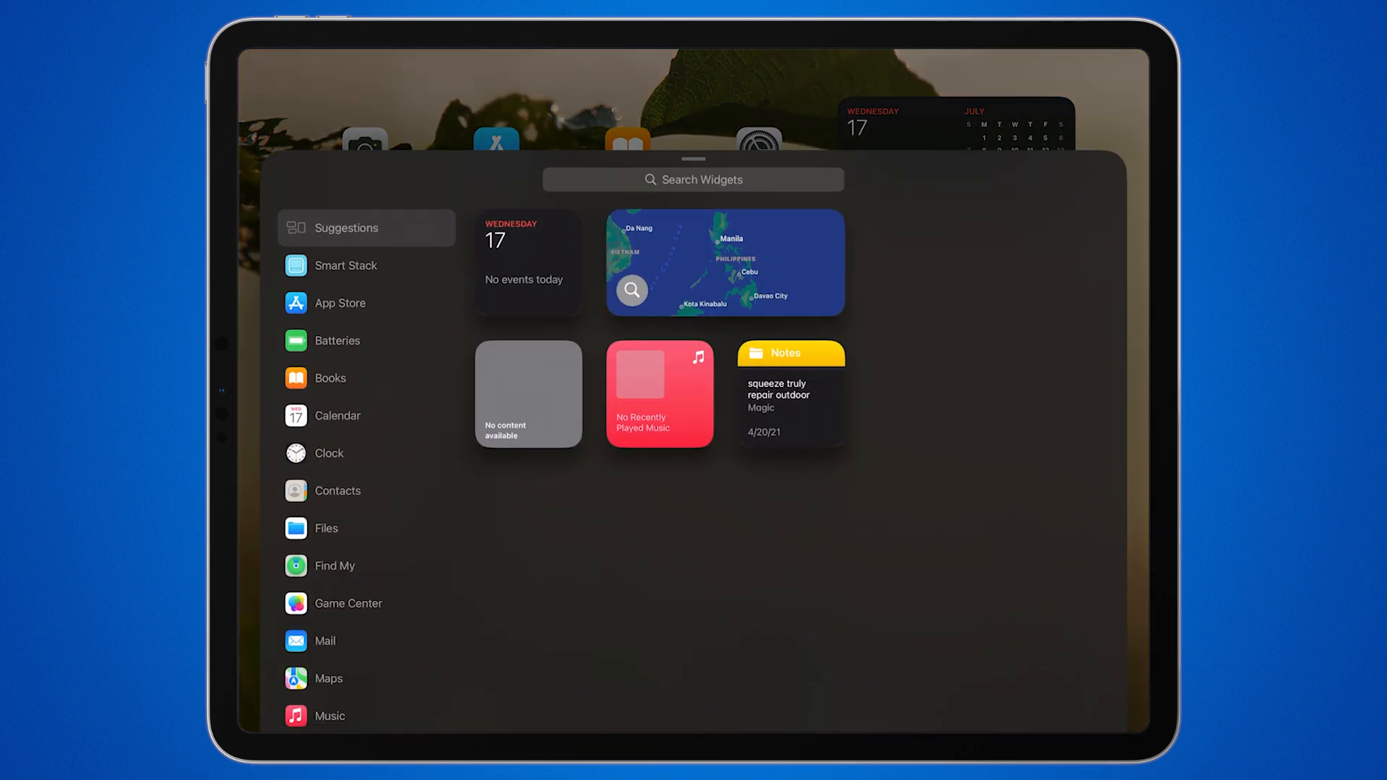
pyautogui.click(357, 341)
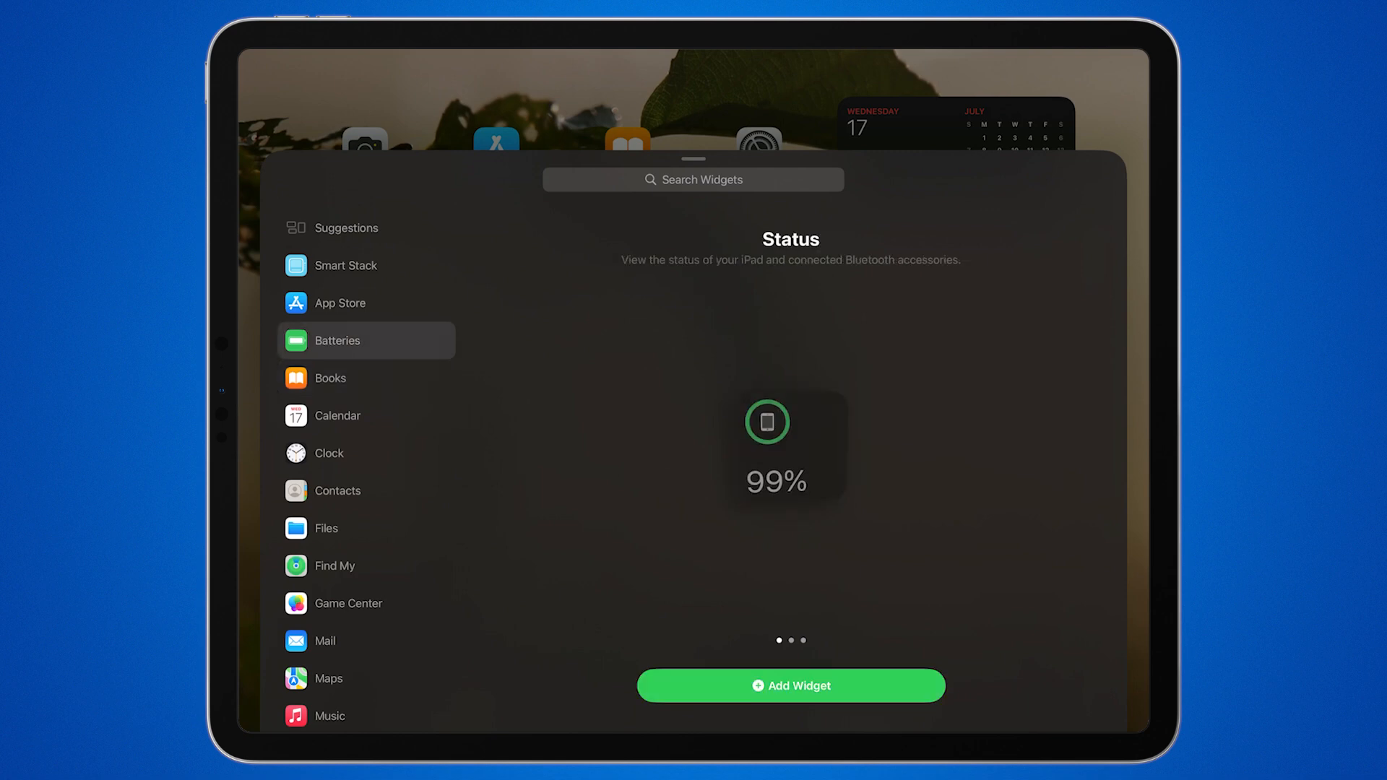
pyautogui.scroll(-3)
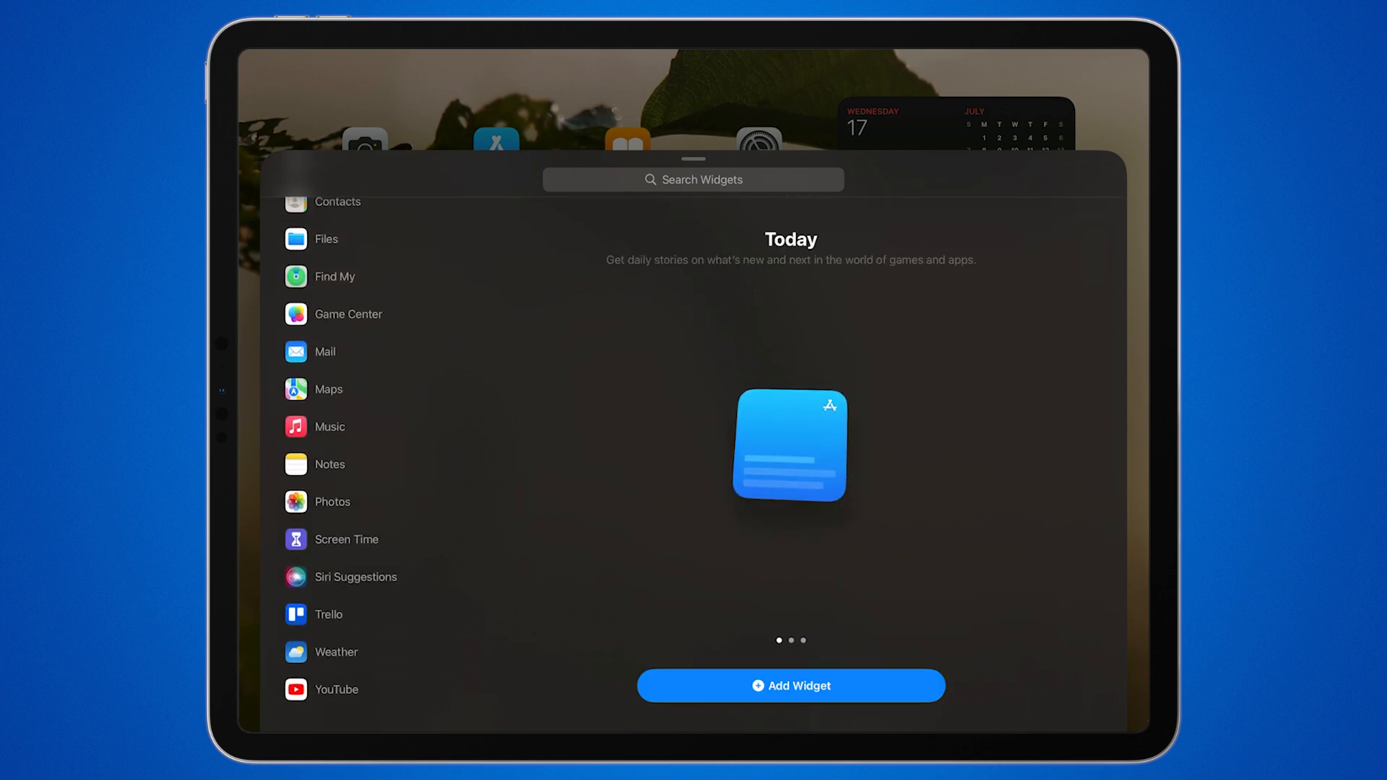
pyautogui.click(692, 180)
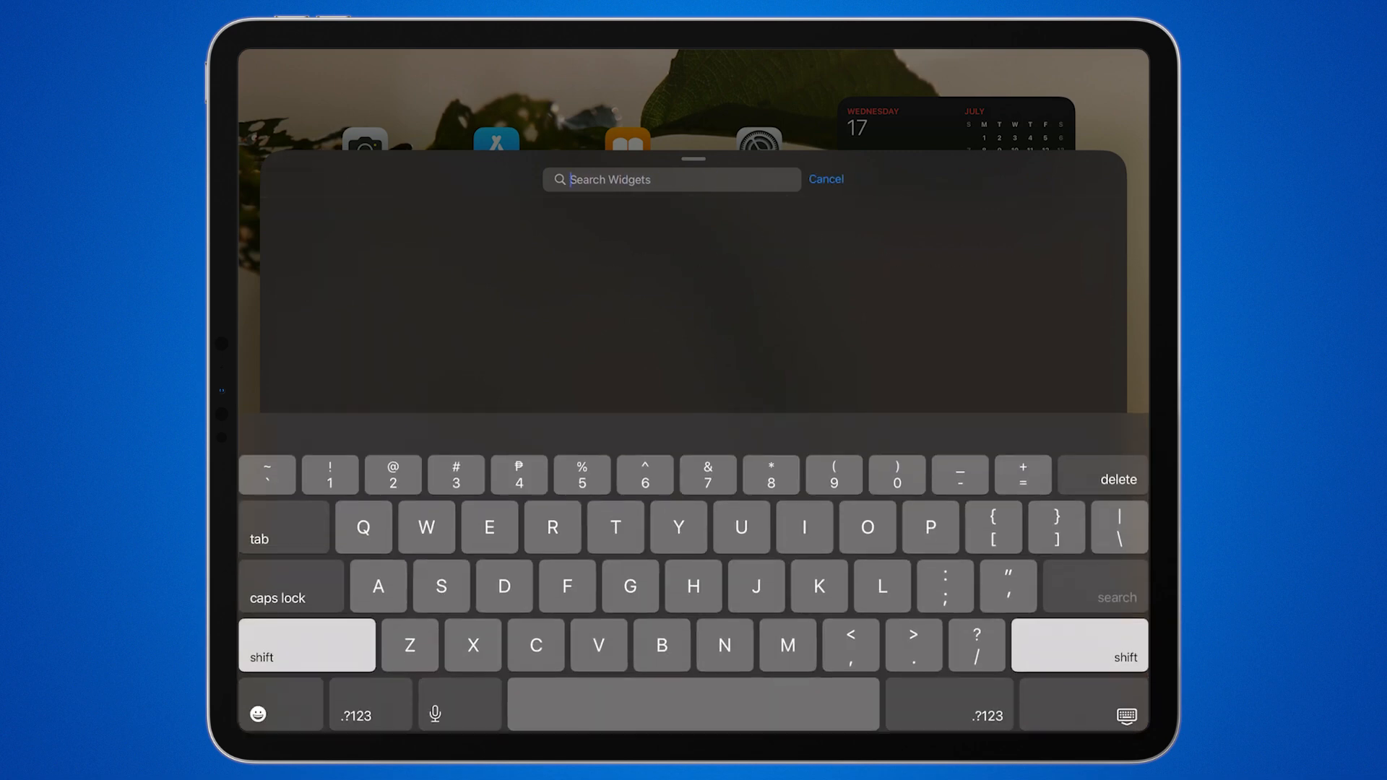
pyautogui.write('Weather')
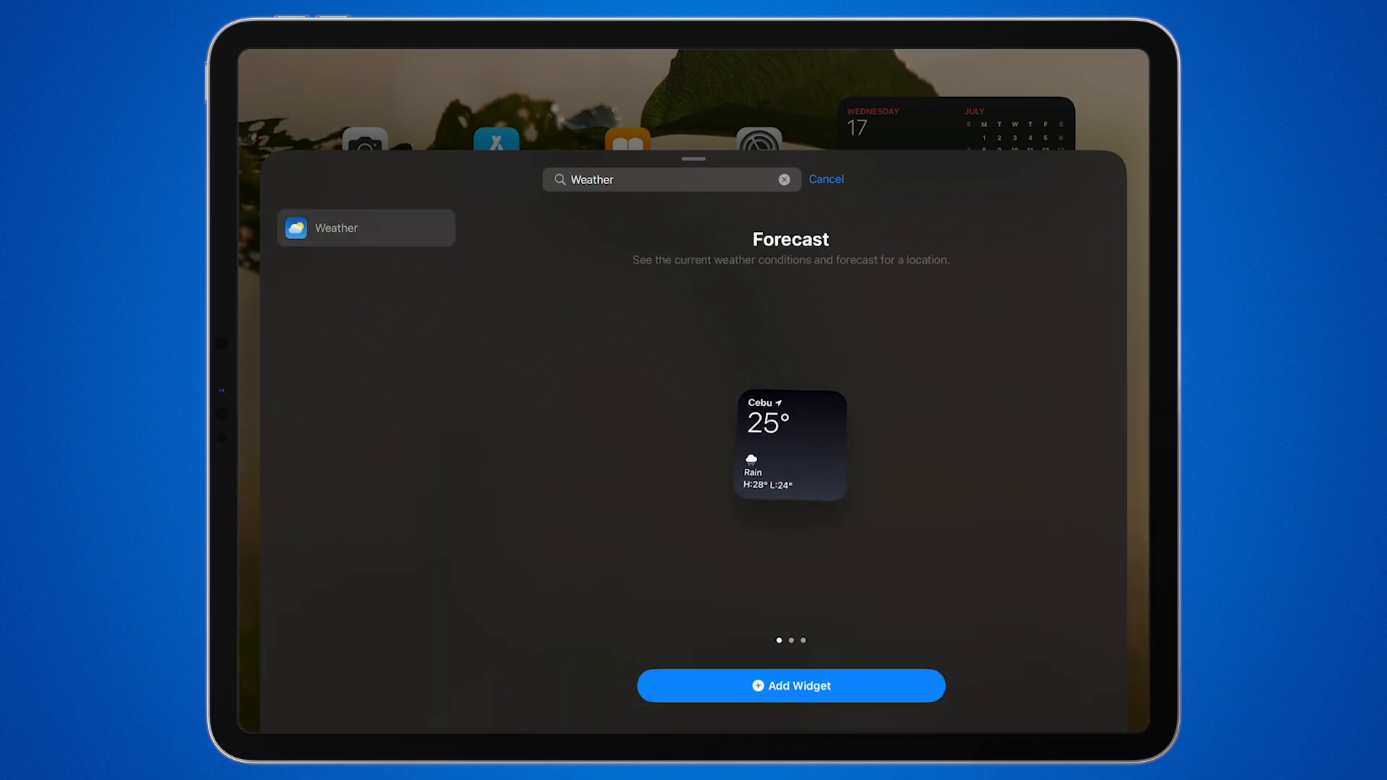
pyautogui.hscroll(-3)
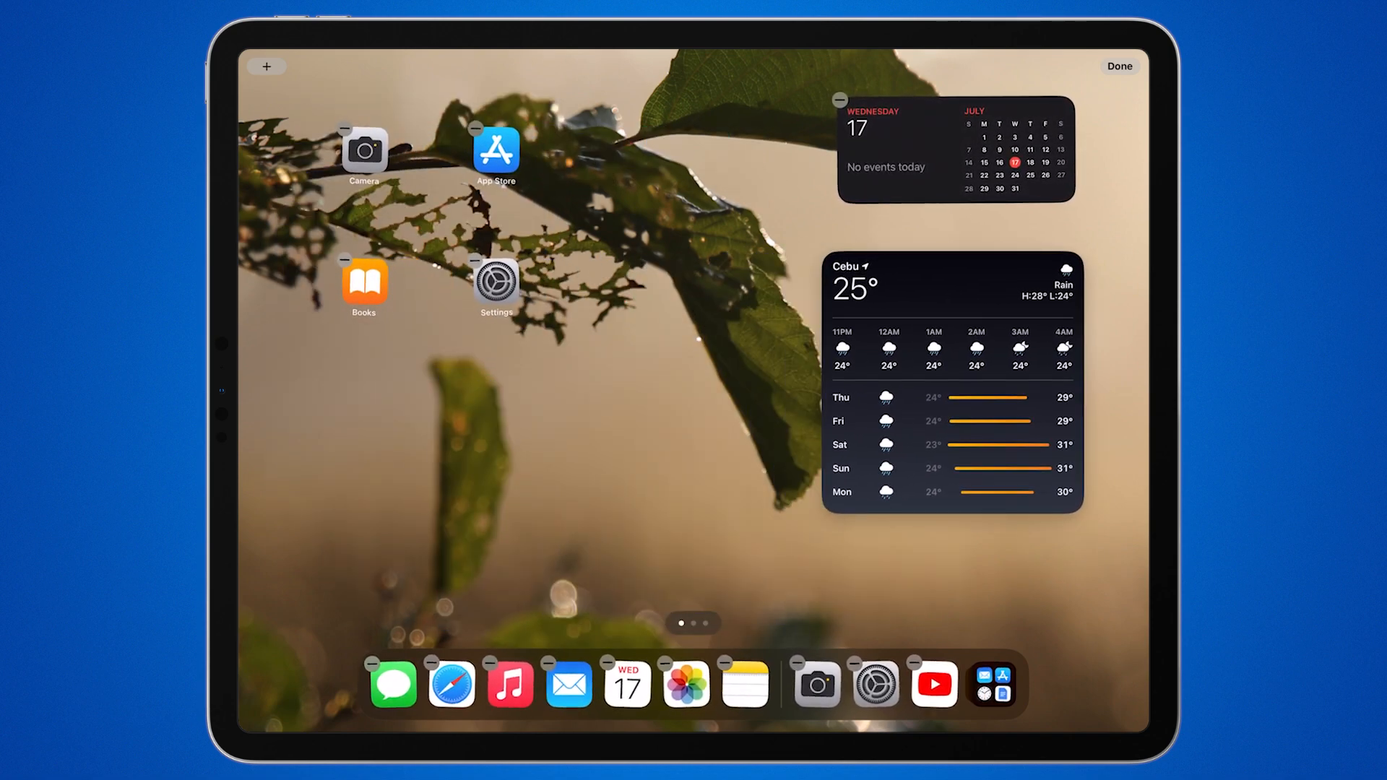
# Move the large Cebu Weather widget up to sit left of the Calendar widget.
pyautogui.moveTo(951, 372); pyautogui.dragTo(690, 221)
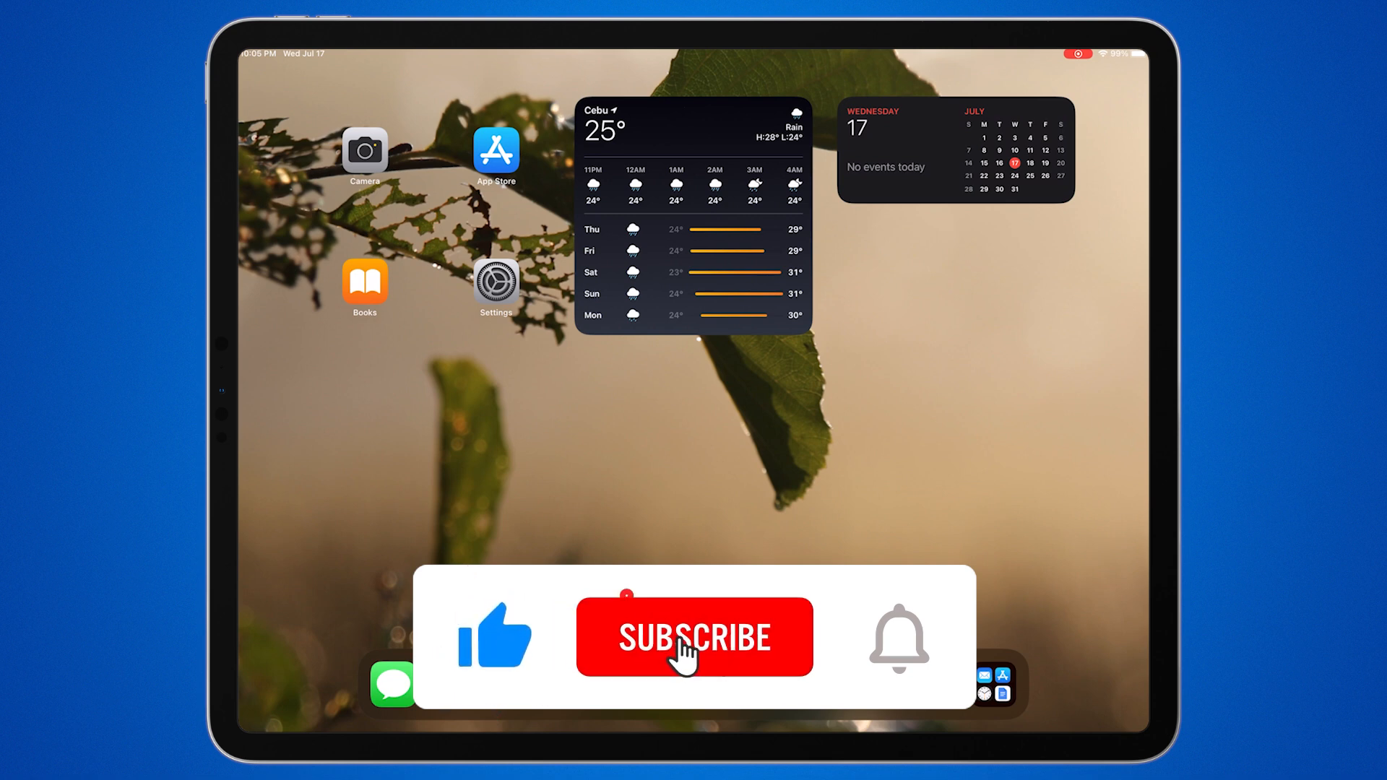
# Exit home screen edit mode, keeping Weather beside Calendar.
pyautogui.click(694, 641)
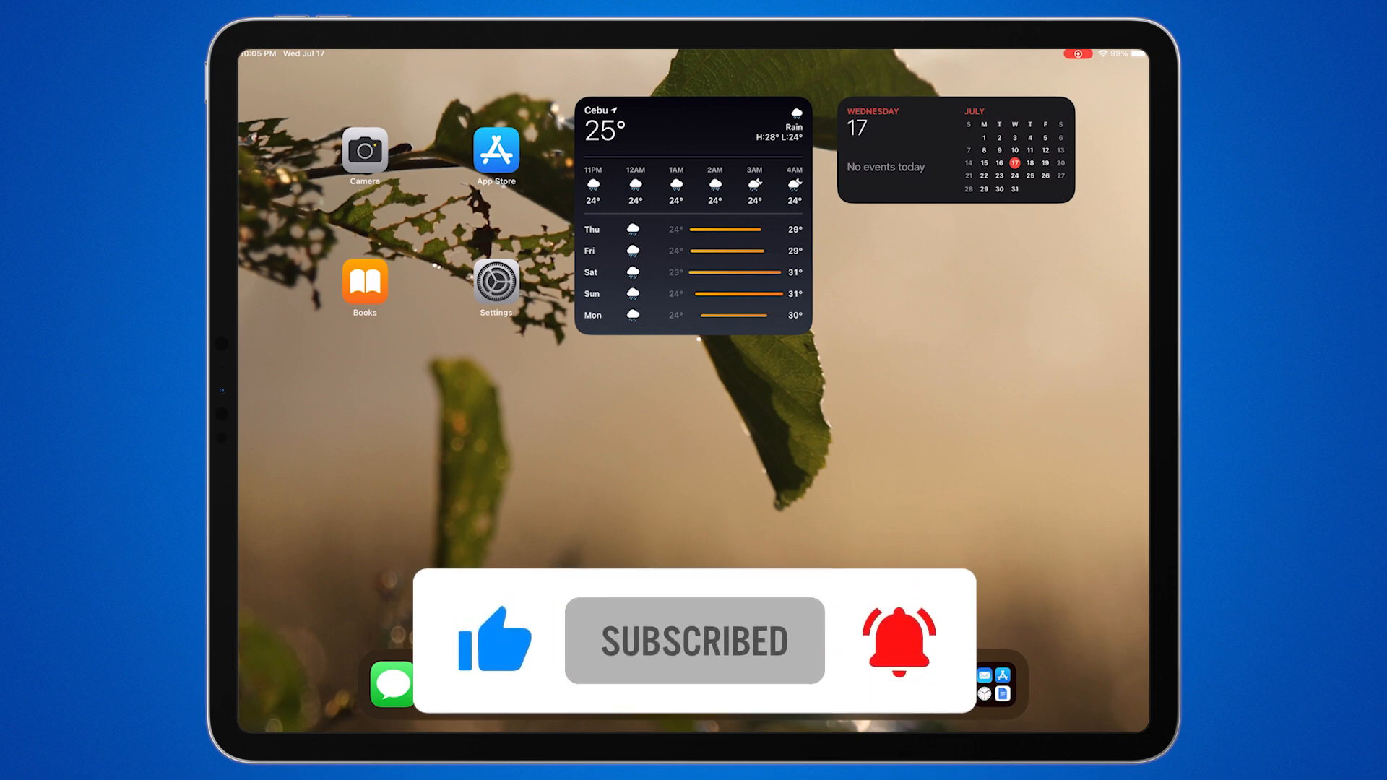